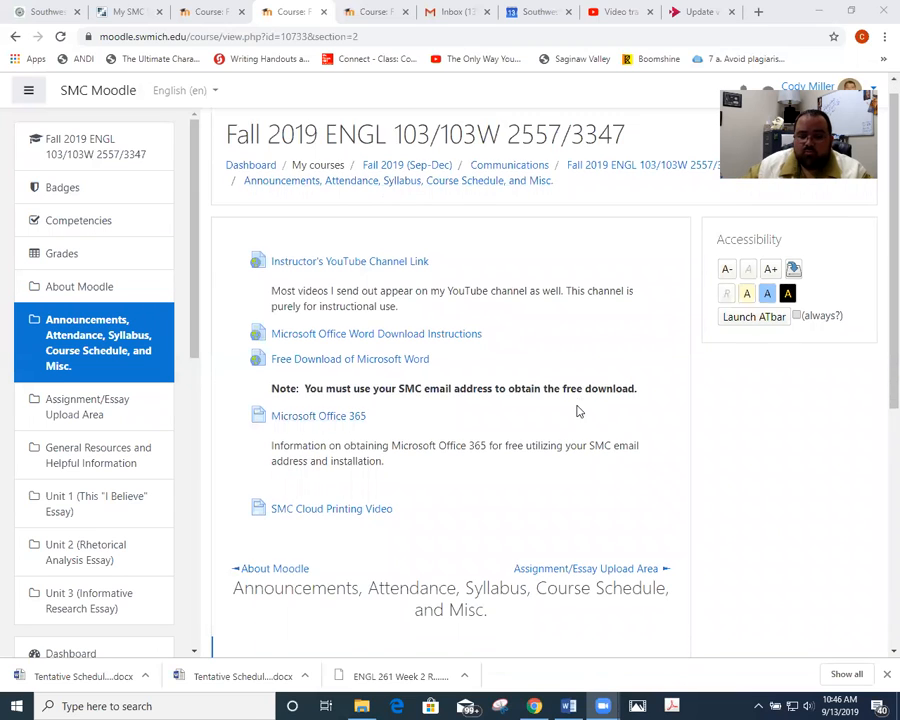
# Scroll past Announcements and open the Unit 1 'This I Believe' Essay section
pyautogui.scroll(-3)
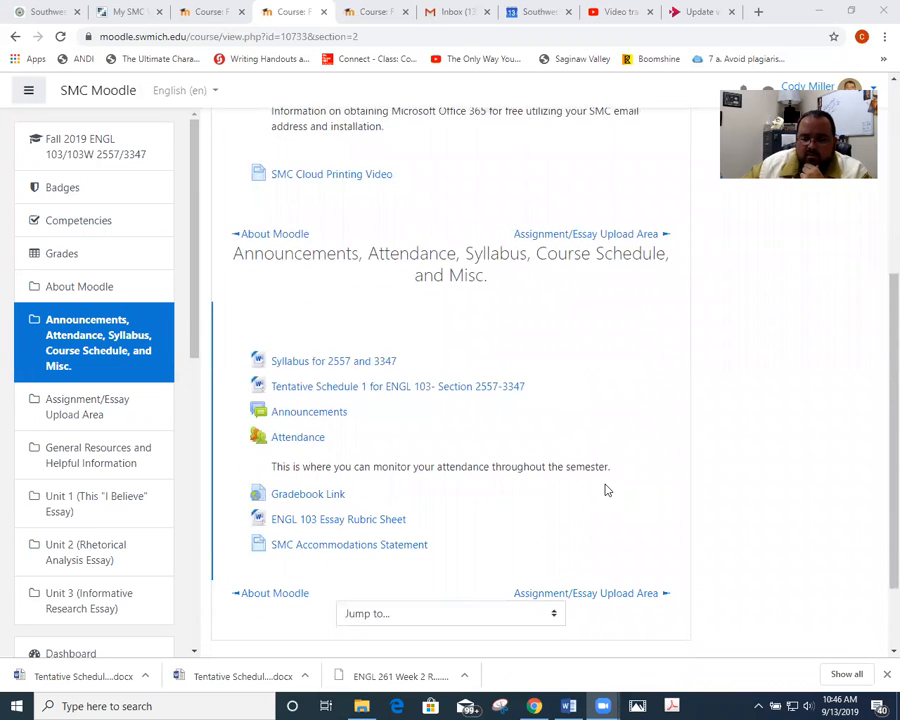
pyautogui.moveTo(534, 516)
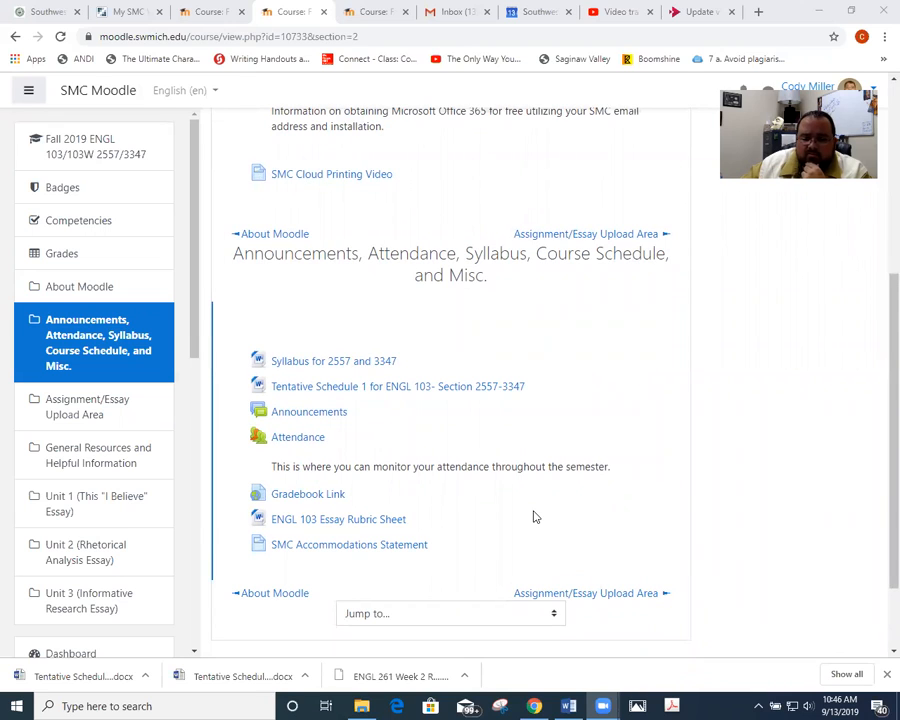
pyautogui.moveTo(529, 494)
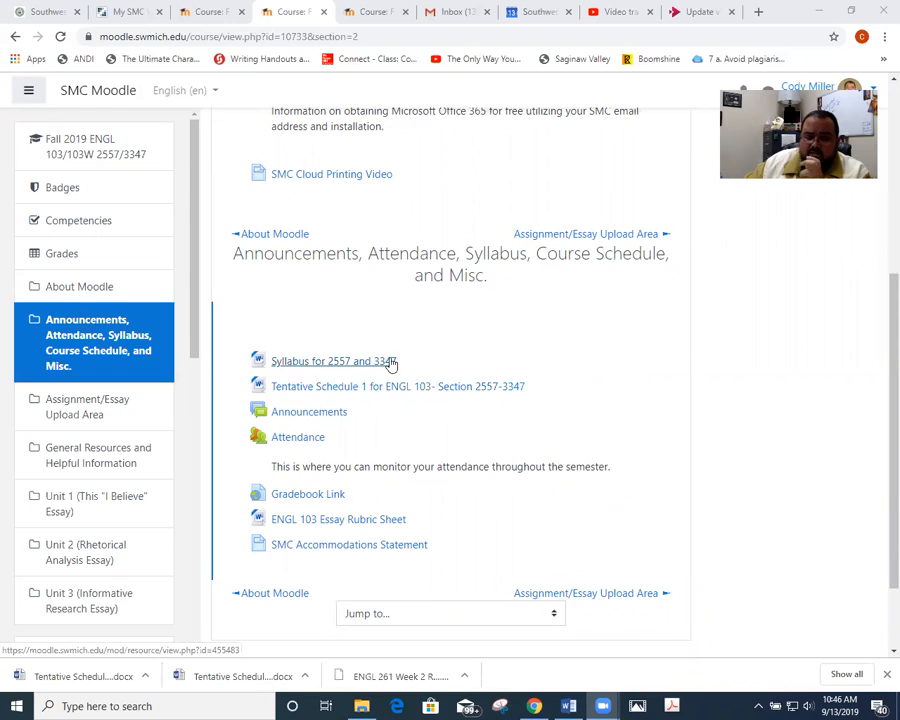
pyautogui.moveTo(61, 253)
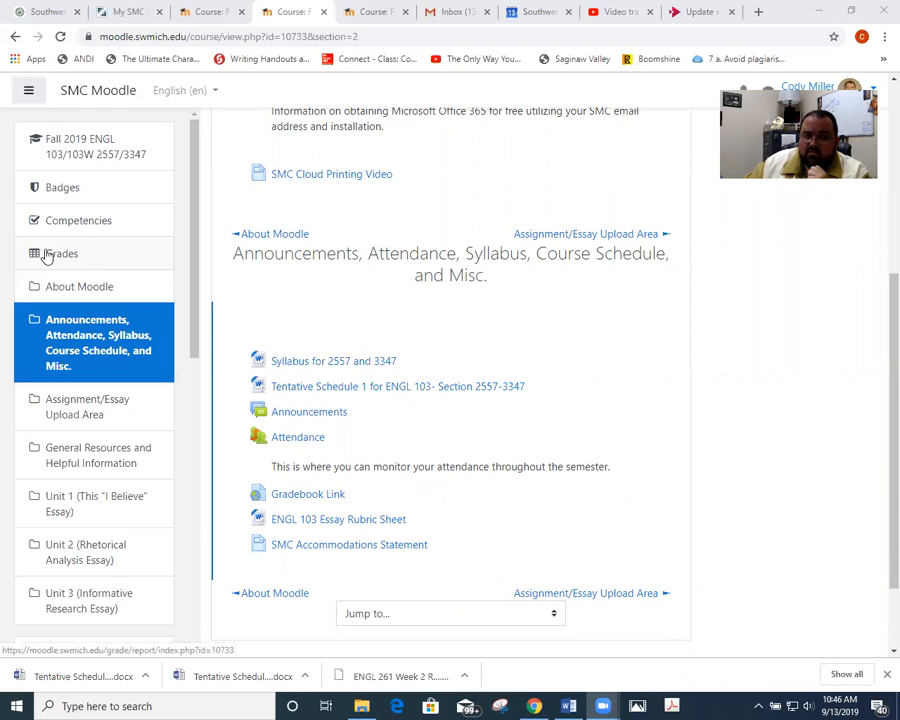
pyautogui.moveTo(45, 253)
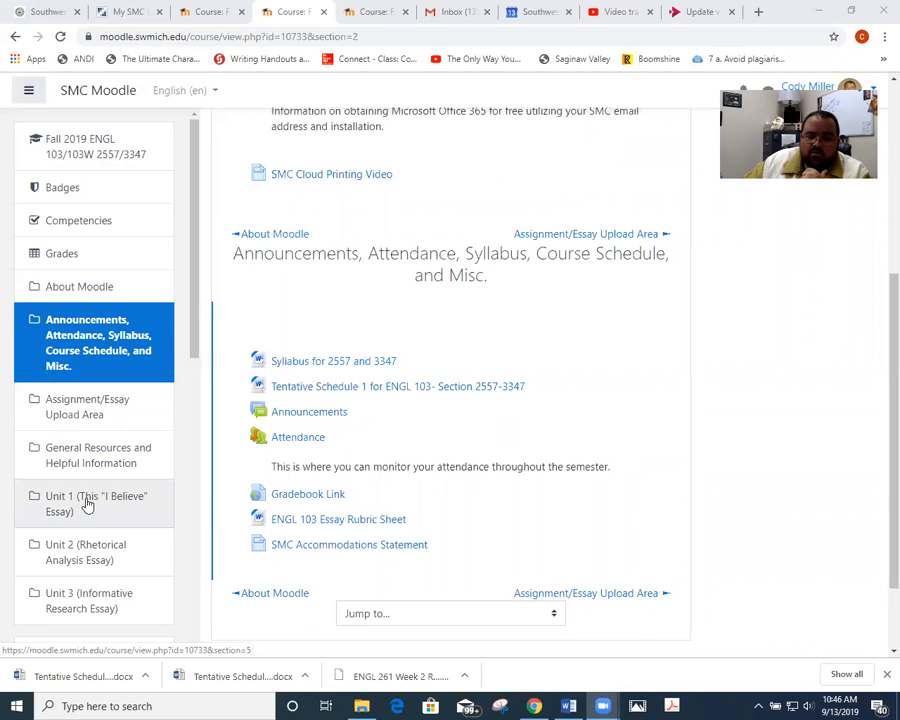
pyautogui.click(96, 503)
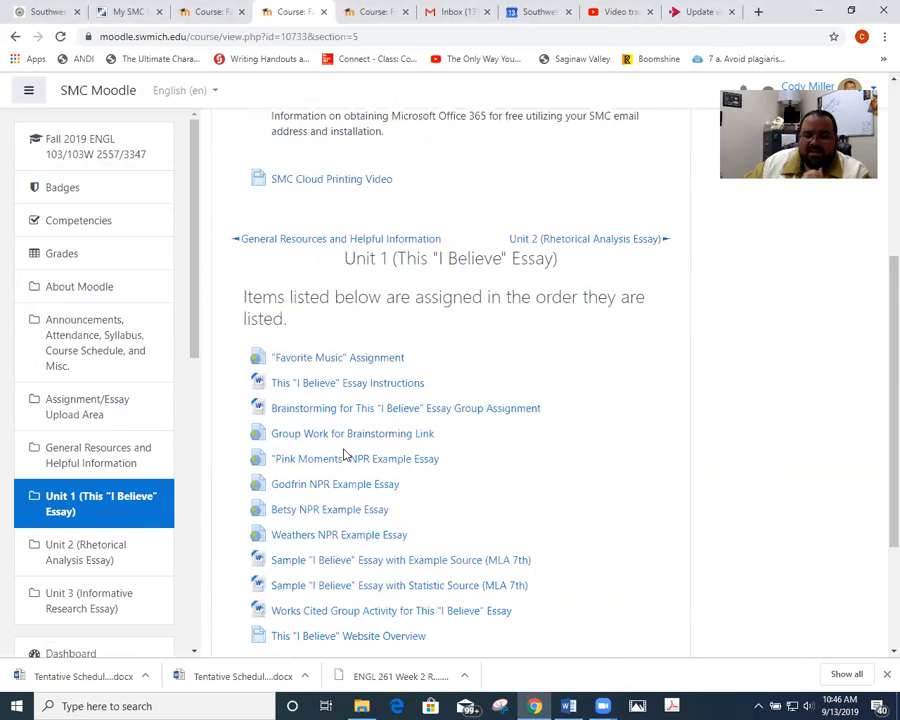
pyautogui.scroll(-3)
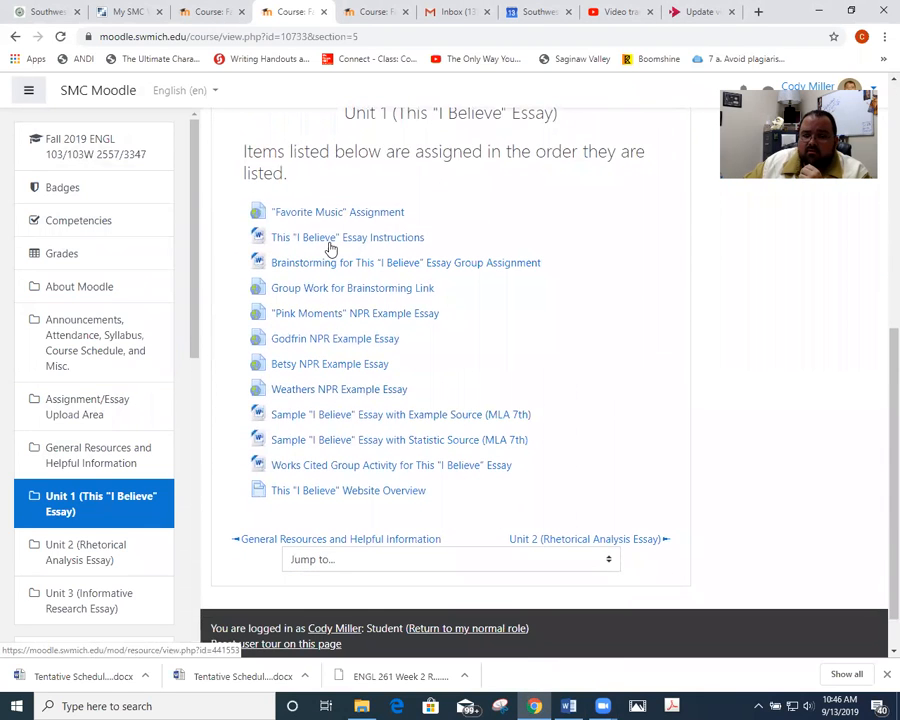
pyautogui.moveTo(335, 270)
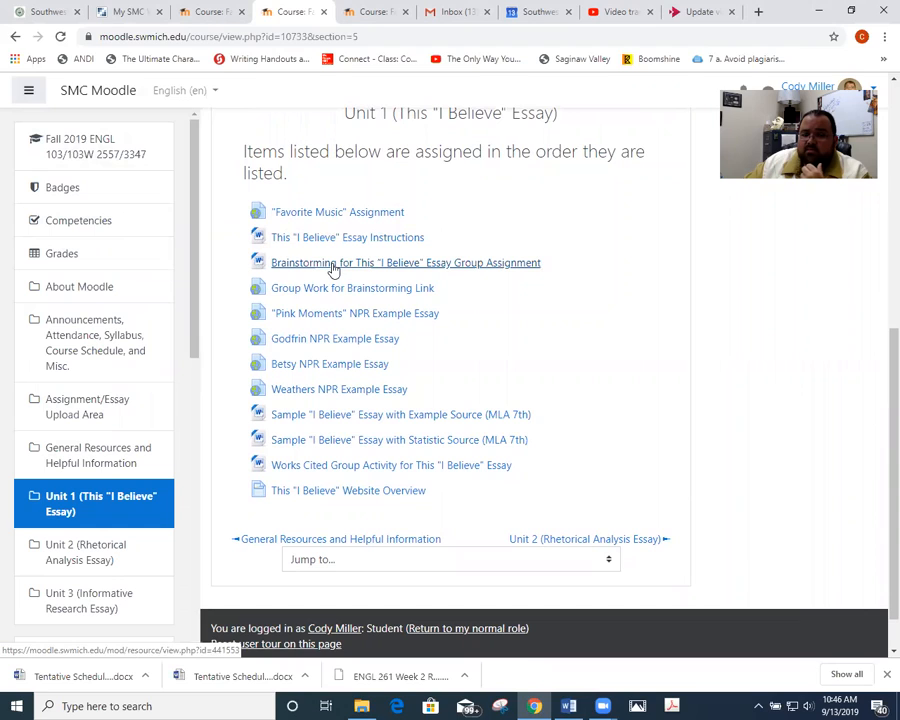
pyautogui.moveTo(352, 288)
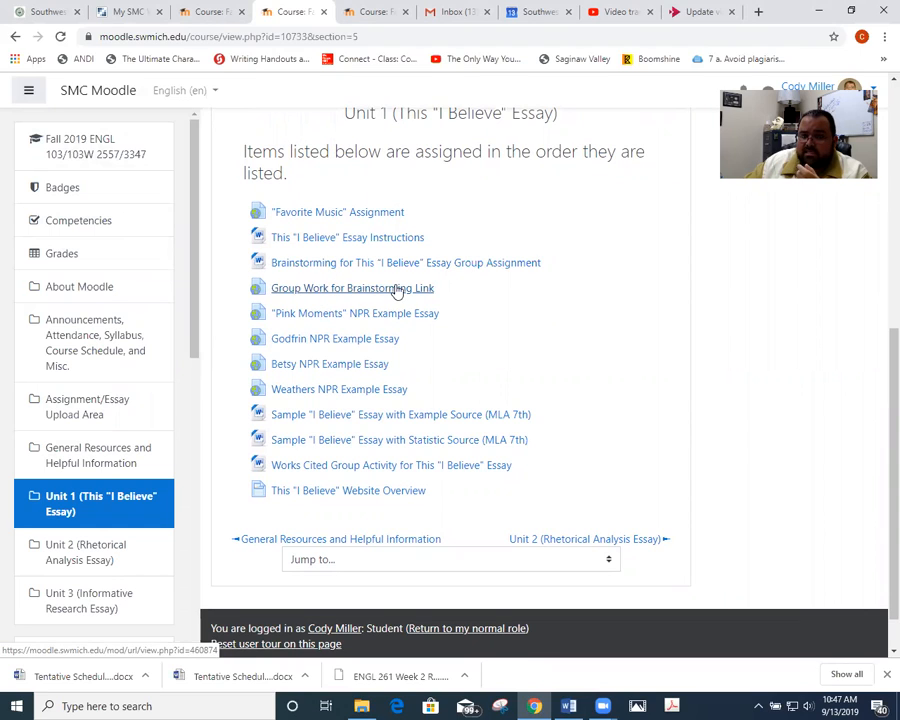
pyautogui.moveTo(299, 318)
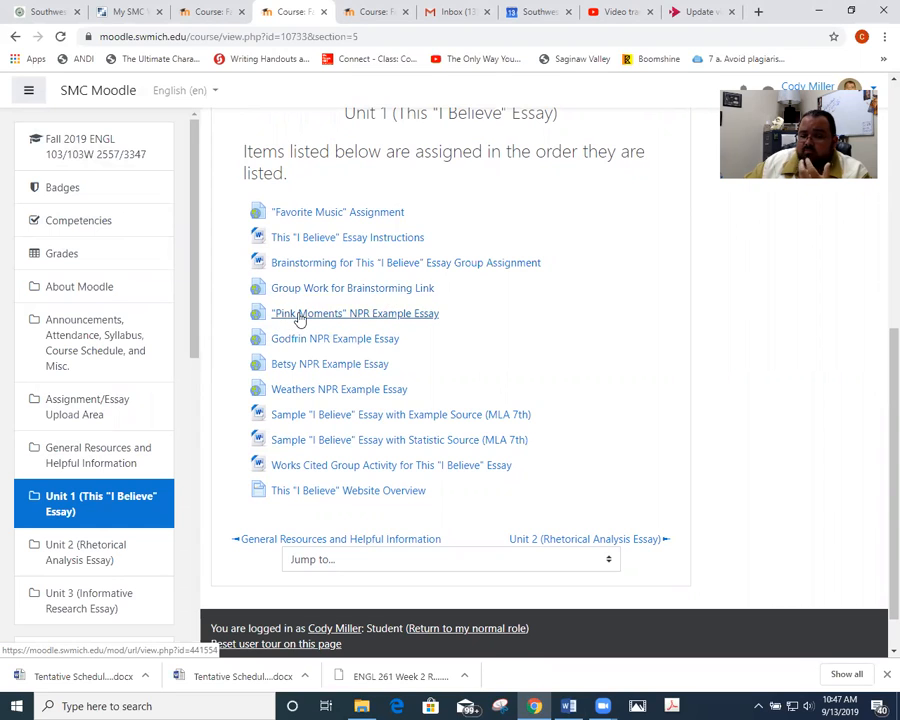
pyautogui.moveTo(295, 389)
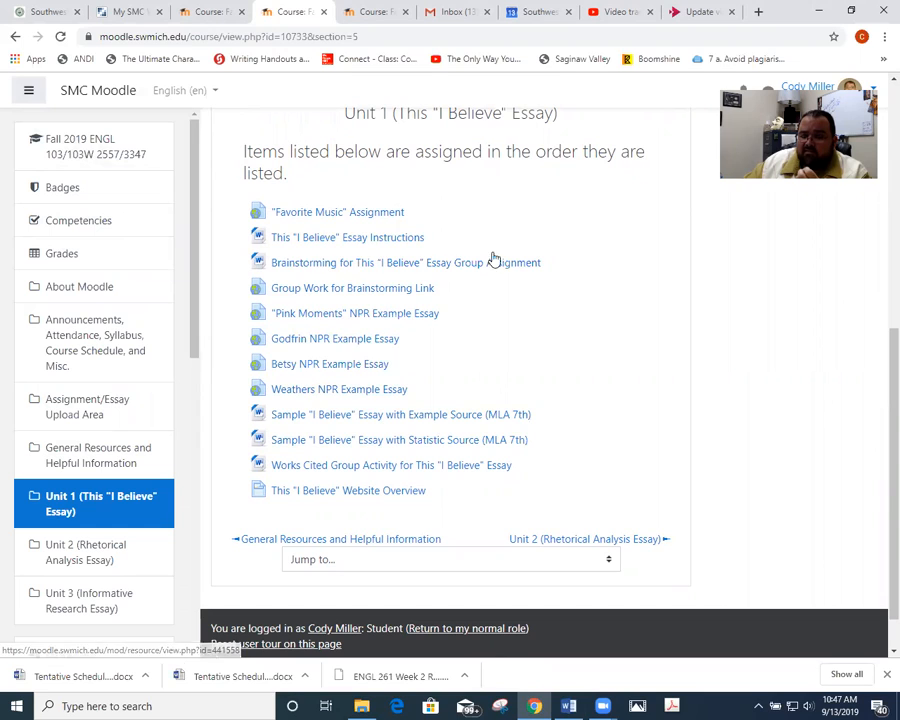
pyautogui.moveTo(363, 453)
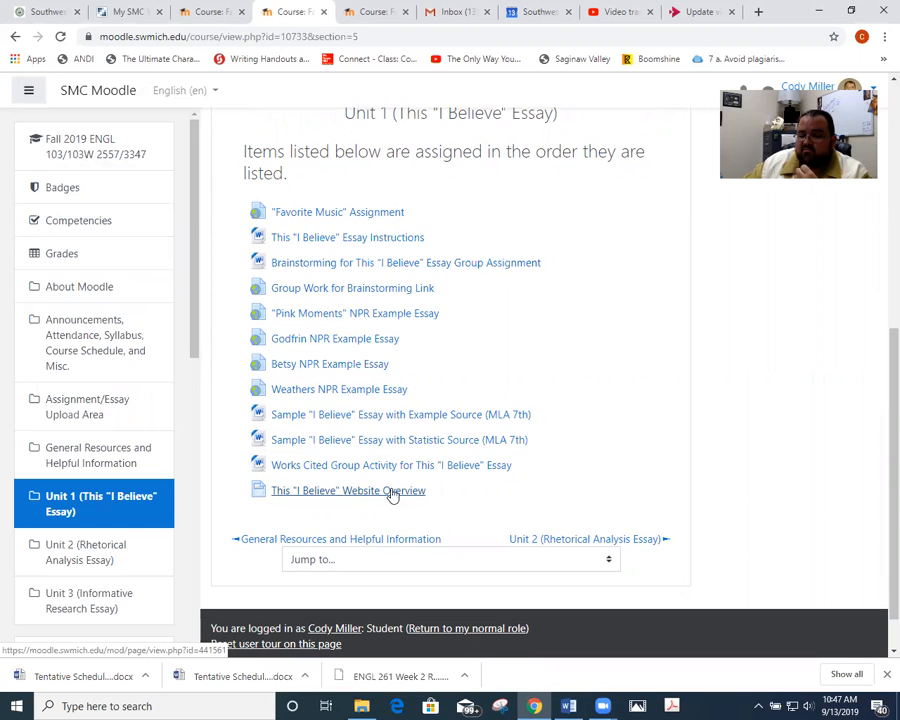
pyautogui.click(348, 490)
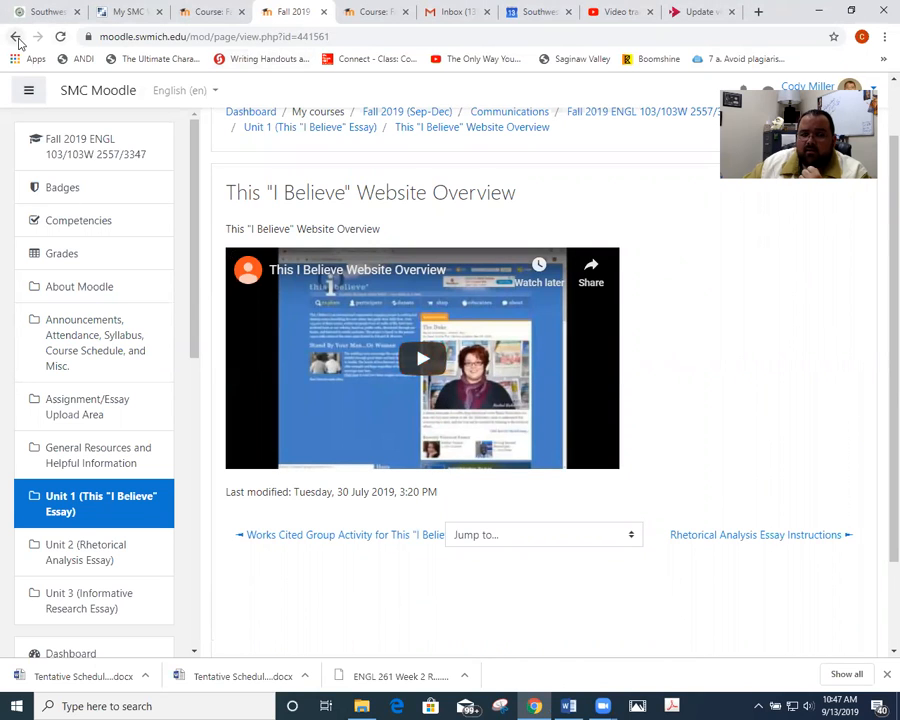
pyautogui.click(16, 36)
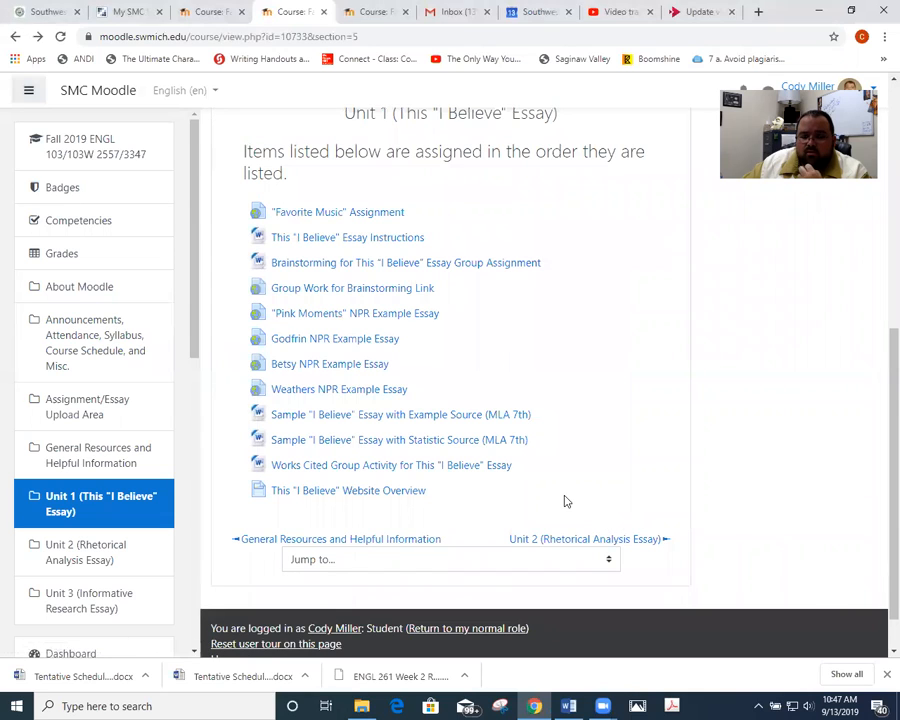
pyautogui.moveTo(558, 497)
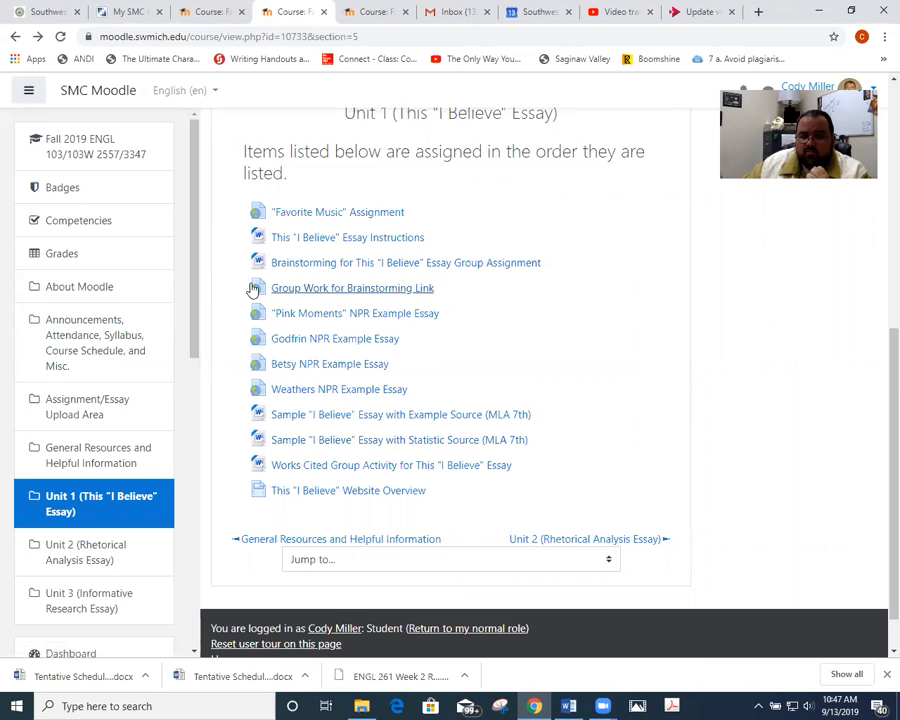
pyautogui.moveTo(104, 407)
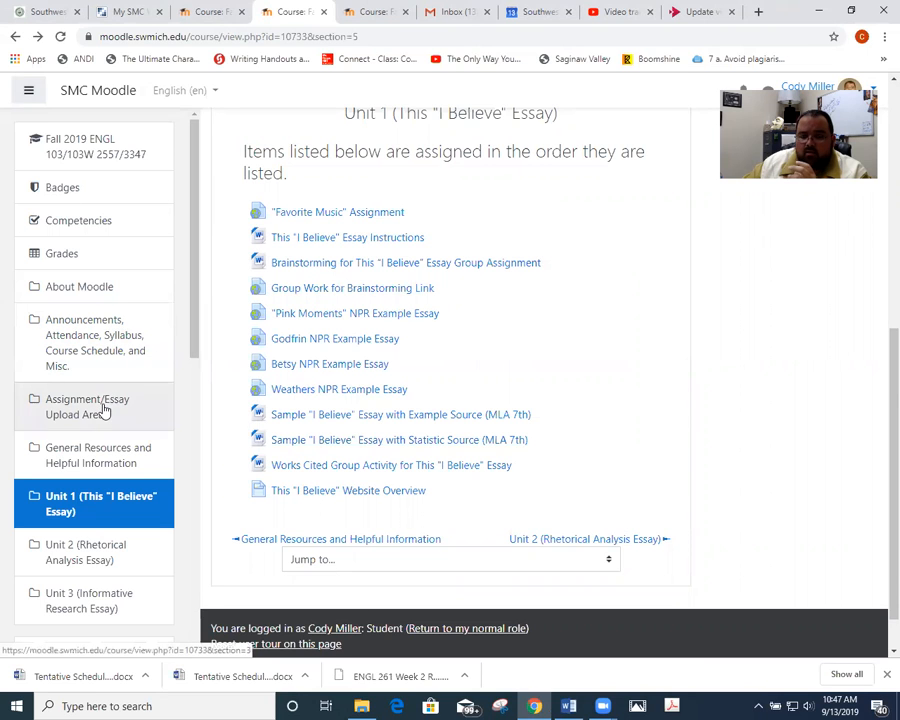
pyautogui.click(87, 406)
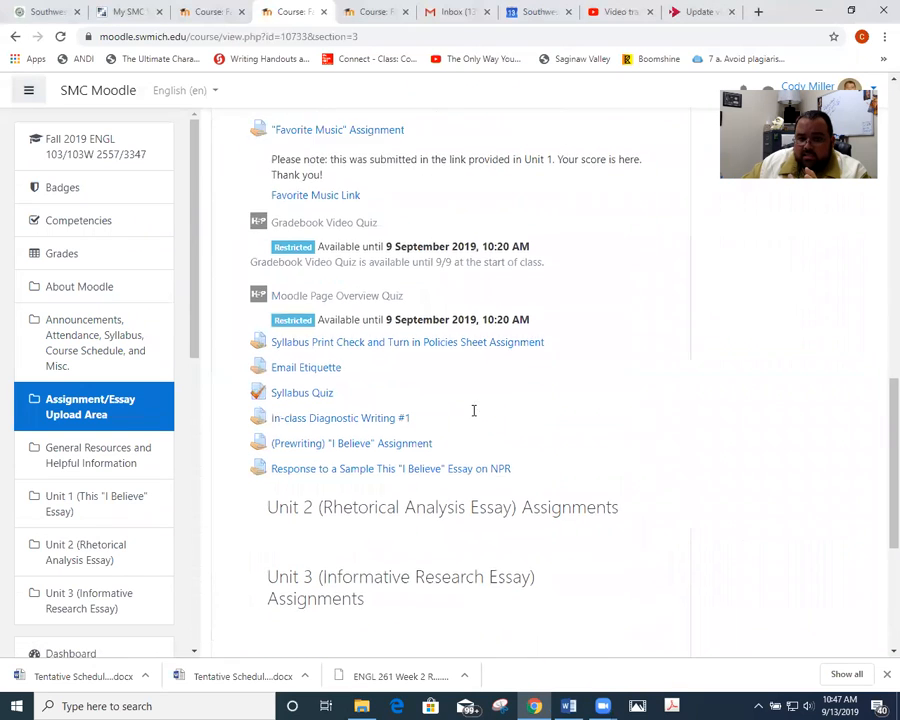
# Scroll the Assignment/Essay Upload Area down to the Journal Entries and Freewrite 1
pyautogui.scroll(3)
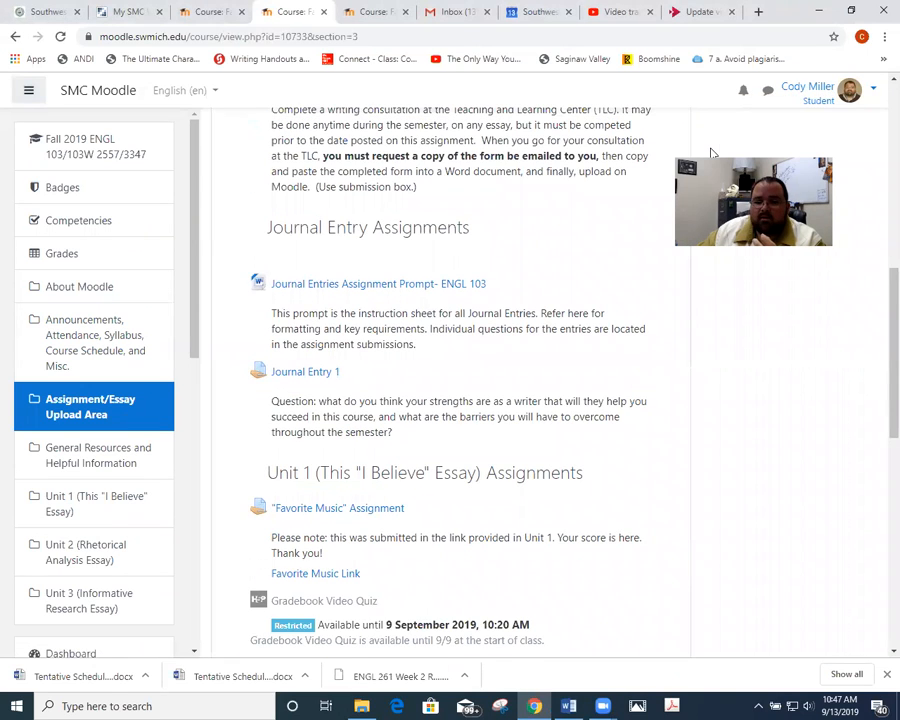
pyautogui.scroll(-3)
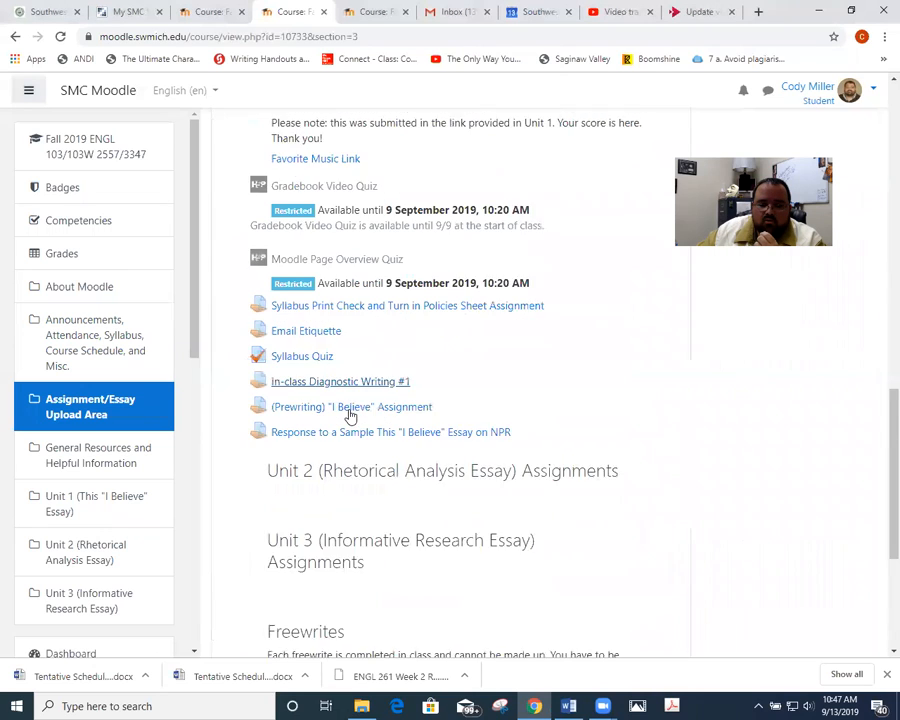
pyautogui.scroll(-3)
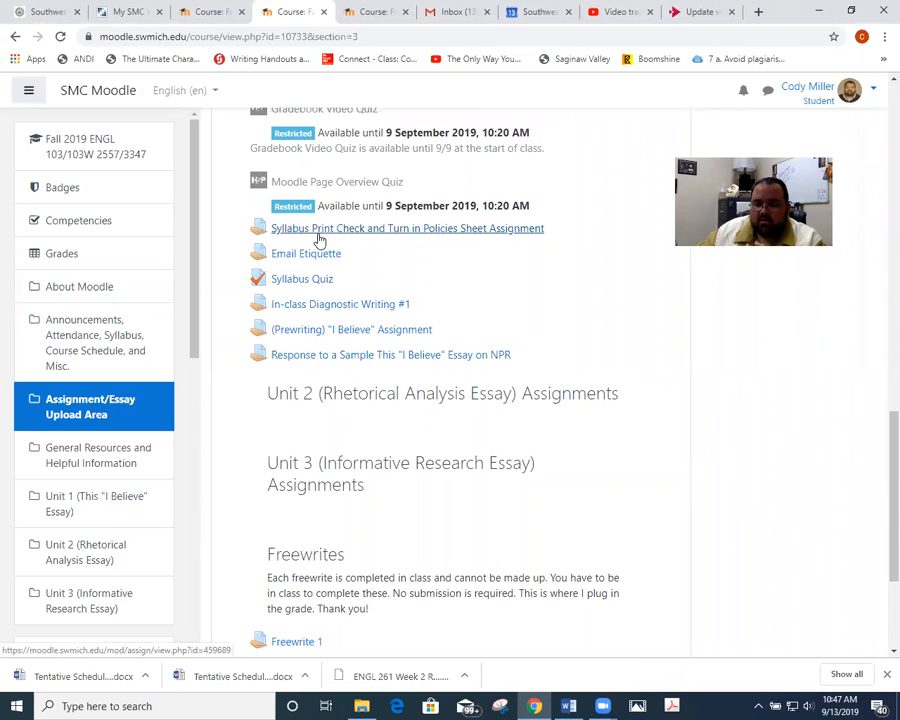
pyautogui.moveTo(302, 279)
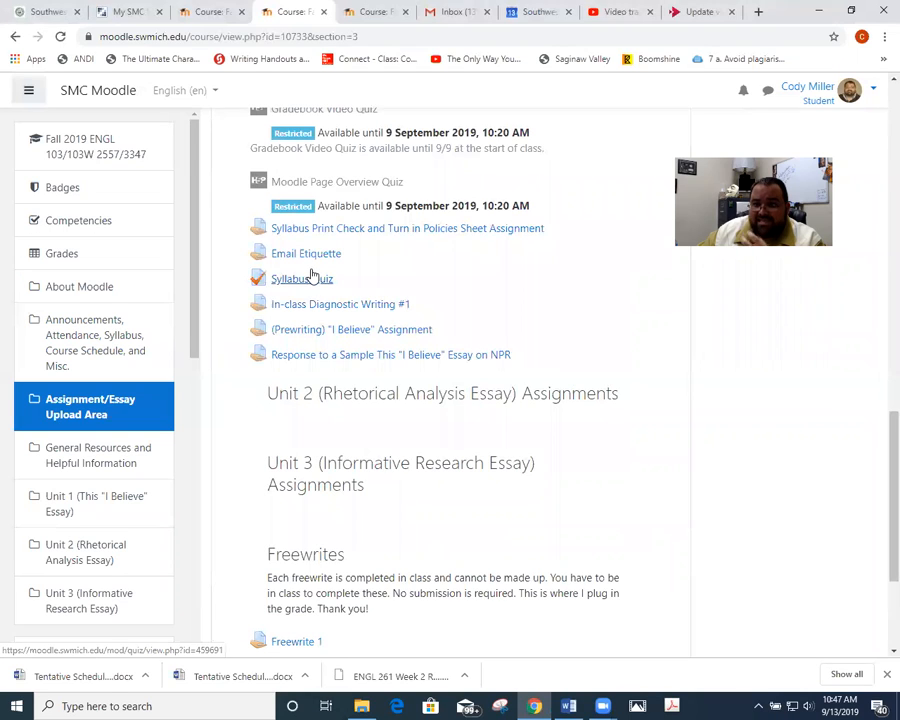
pyautogui.moveTo(293, 348)
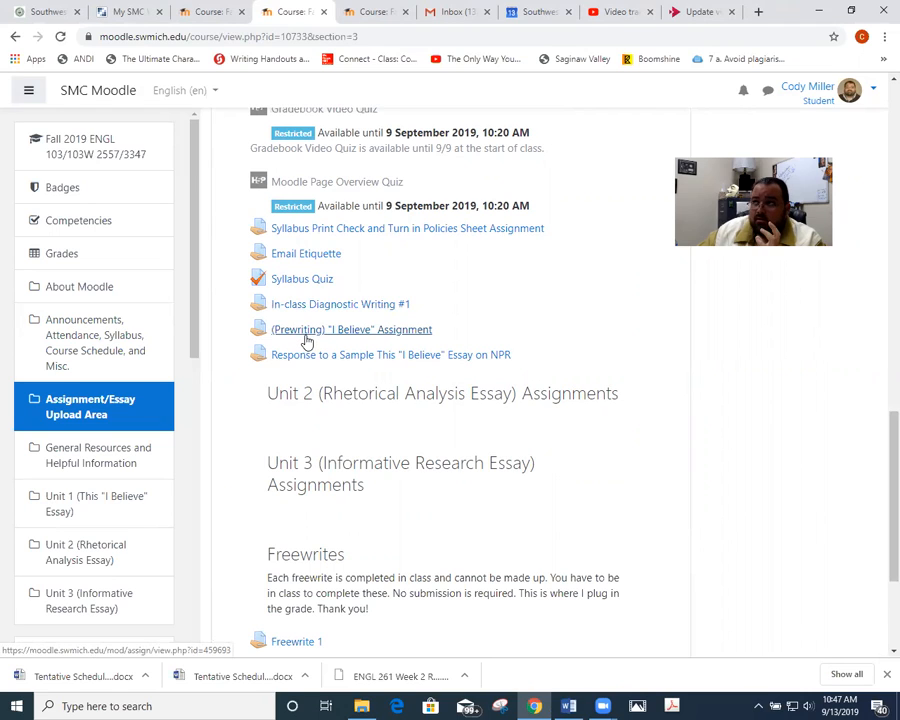
pyautogui.moveTo(312, 357)
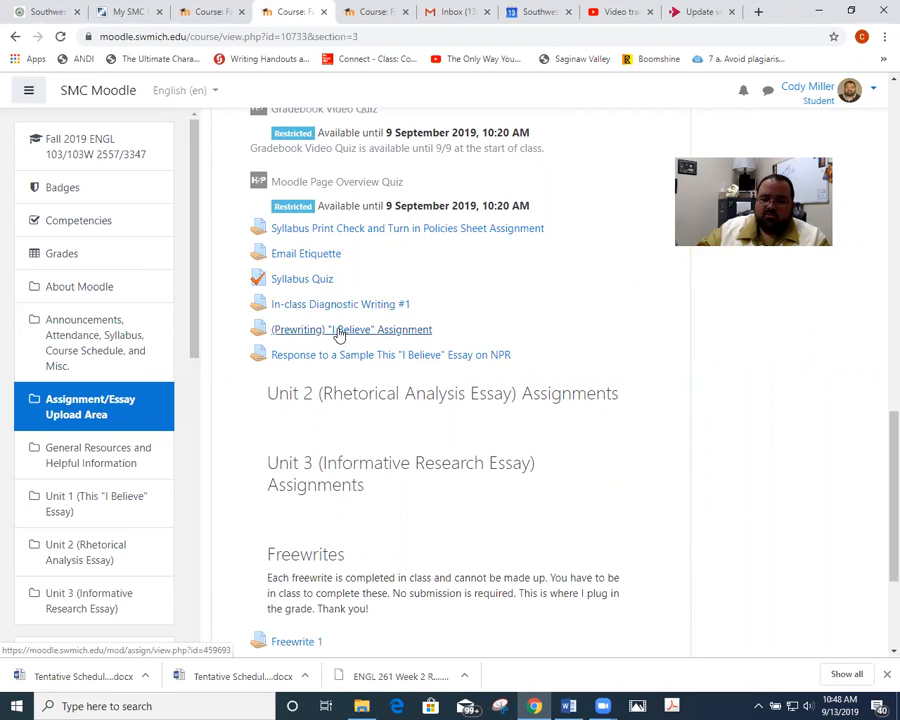
pyautogui.moveTo(325, 343)
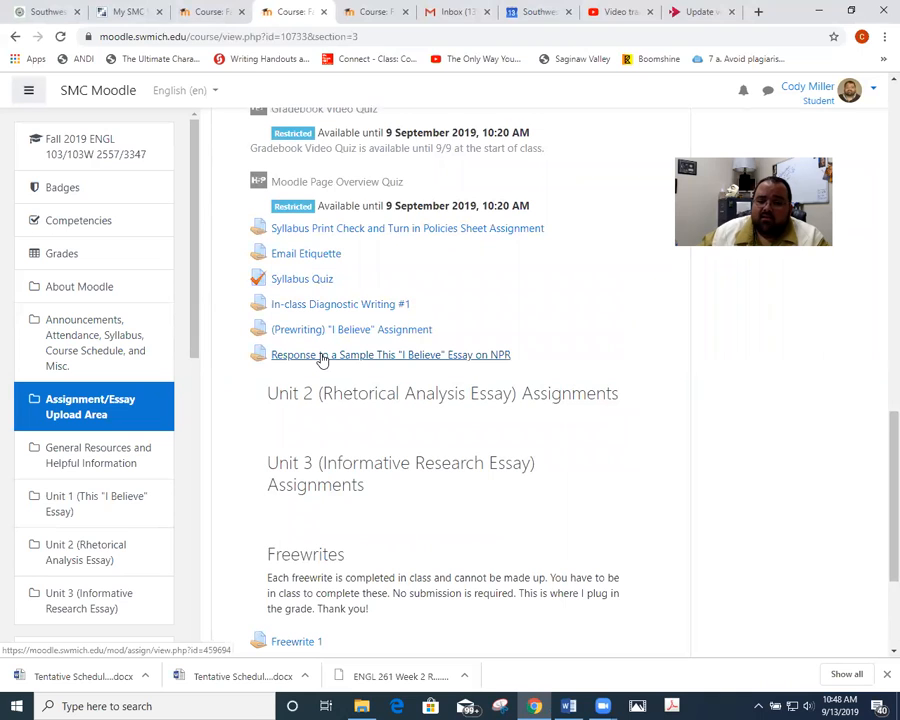
# Open the 'Response to a Sample This I Believe Essay on NPR' assignment
pyautogui.click(390, 354)
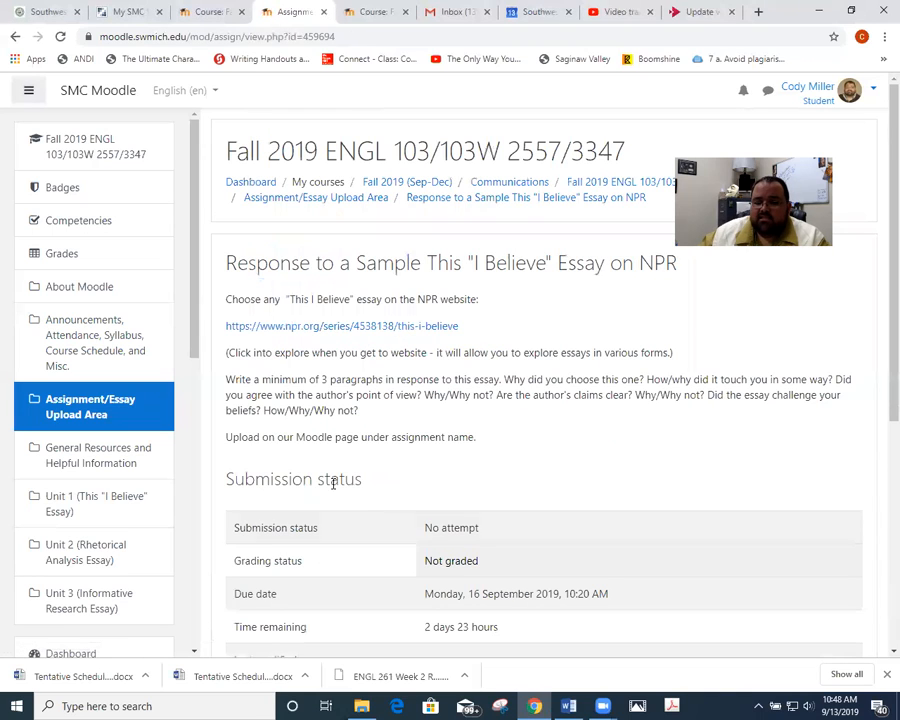
pyautogui.moveTo(582, 439)
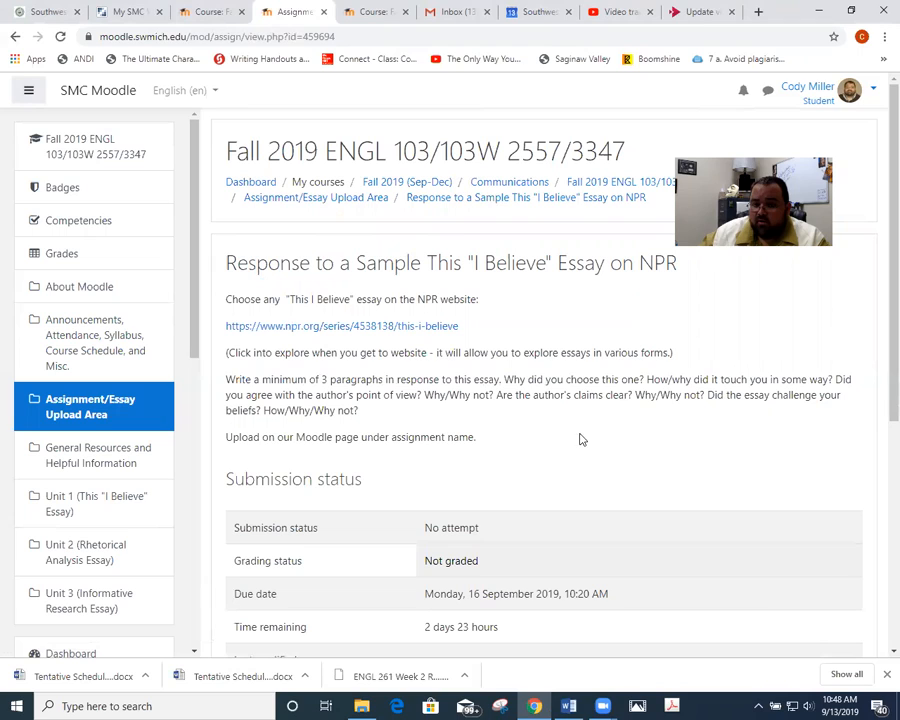
pyautogui.moveTo(684, 427)
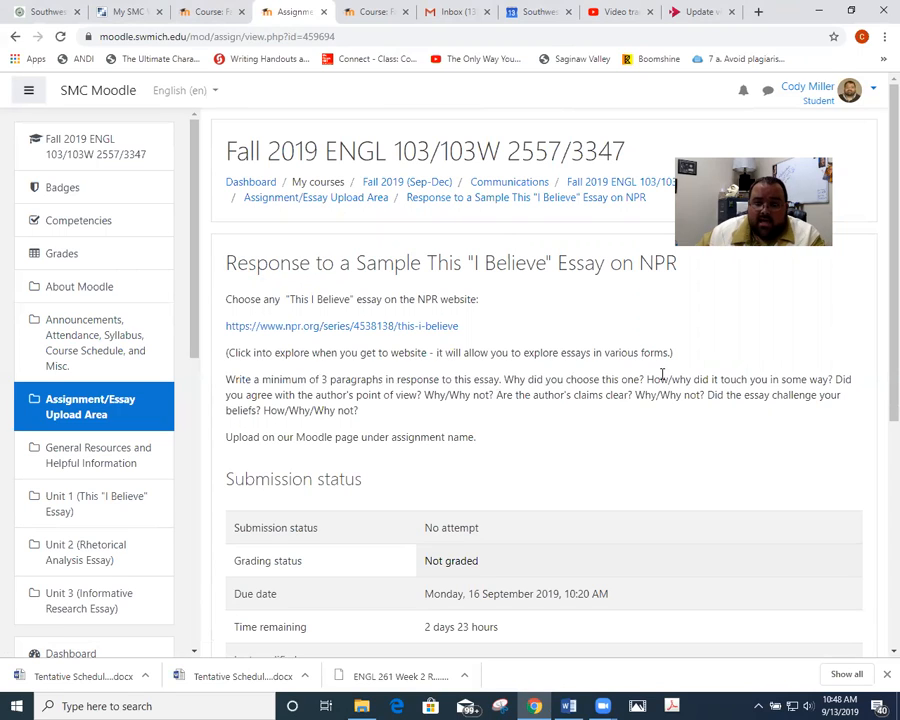
pyautogui.moveTo(549, 158)
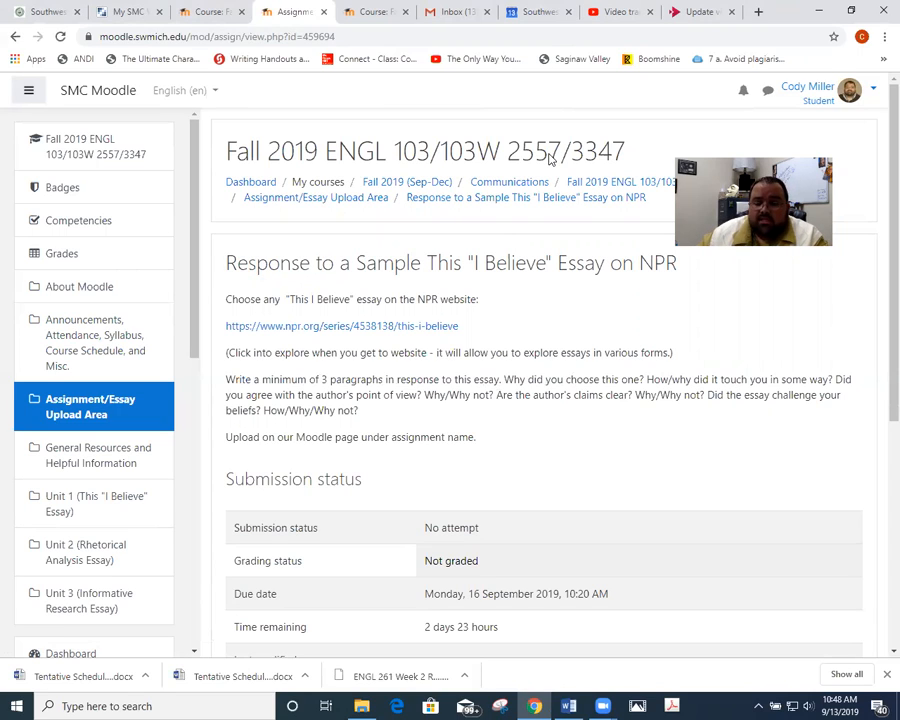